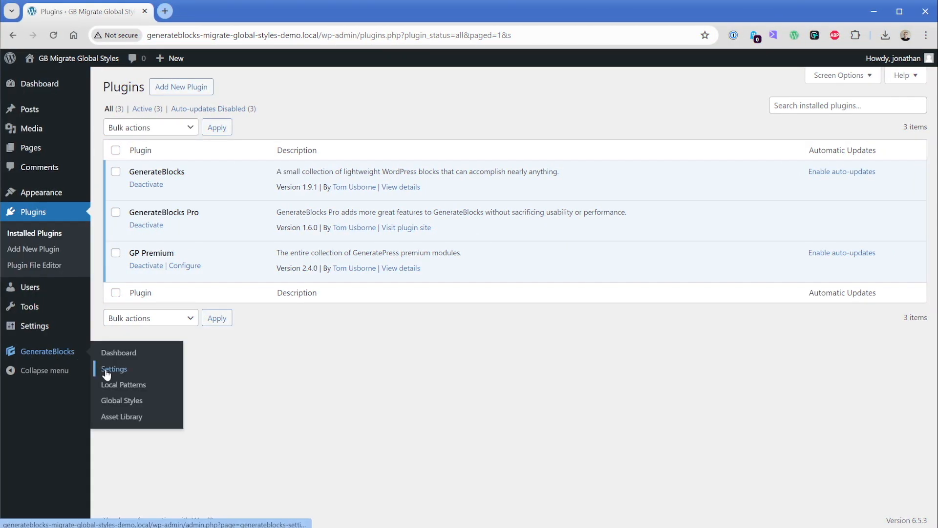
- Open the legacy Buttons global style and view its button's padding and colour settings
{"action": "left_click", "coordinate": [122, 400]}
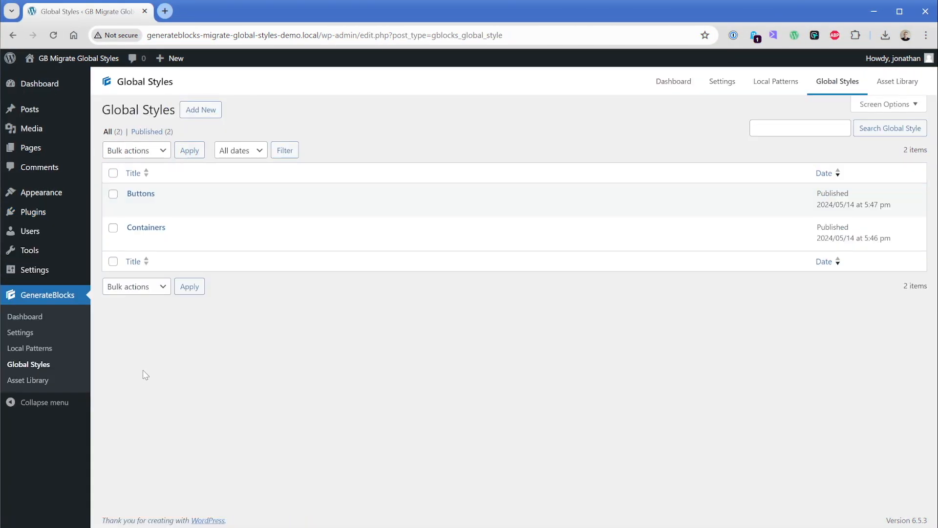
{"action": "mouse_move", "coordinate": [141, 192]}
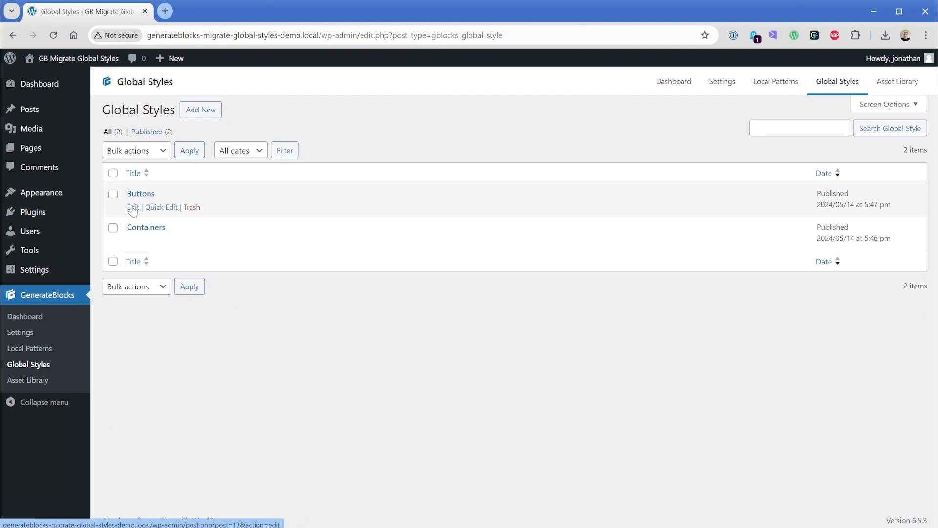
{"action": "left_click", "coordinate": [131, 207]}
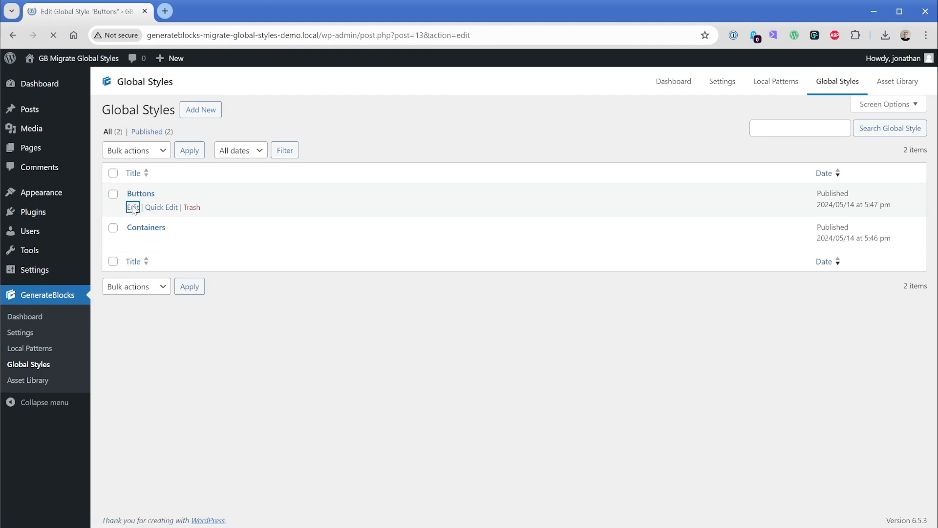
{"action": "left_click", "coordinate": [132, 207]}
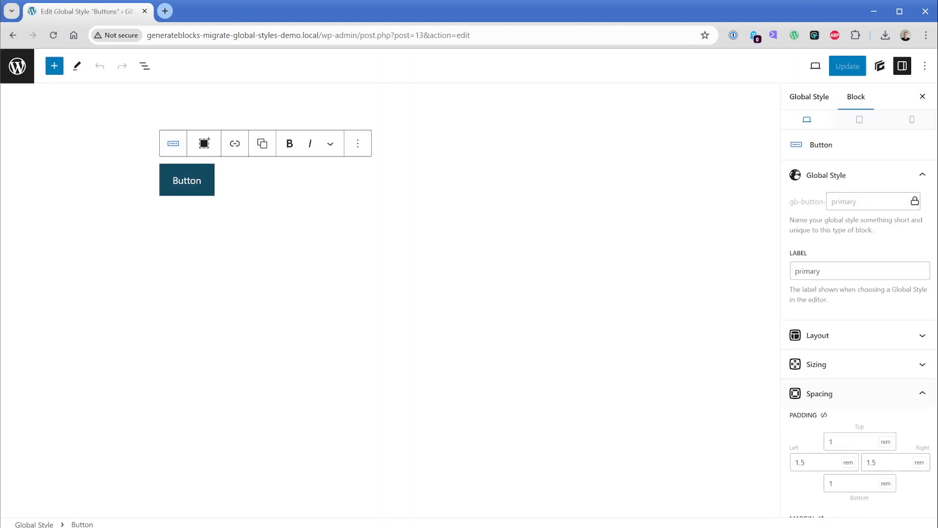
{"action": "scroll", "scroll_direction": "down", "scroll_amount": 3}
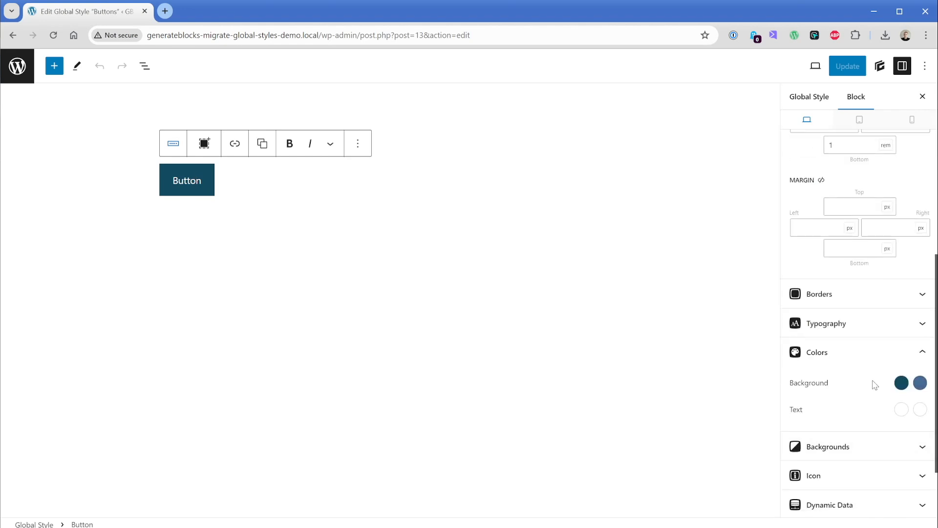
{"action": "mouse_move", "coordinate": [17, 66]}
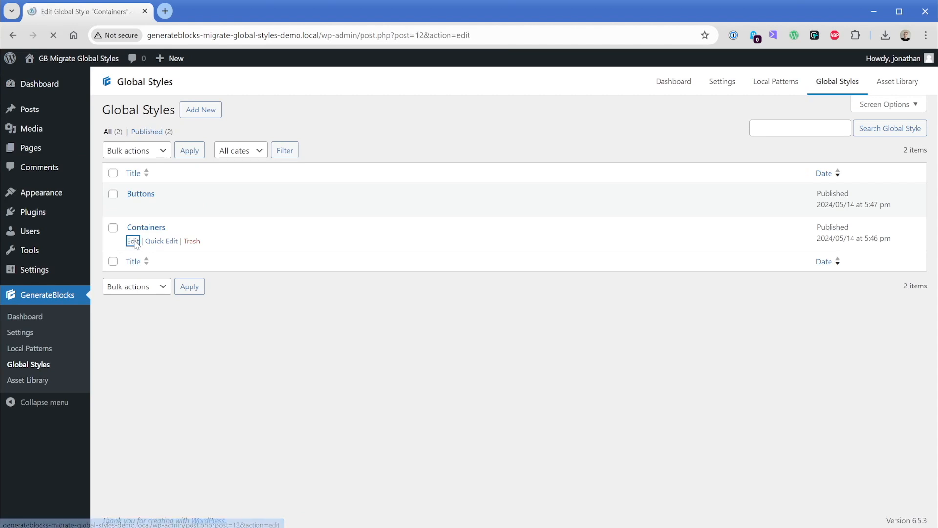
- Select the Containers style's main container and scroll through its settings
{"action": "left_click", "coordinate": [133, 240]}
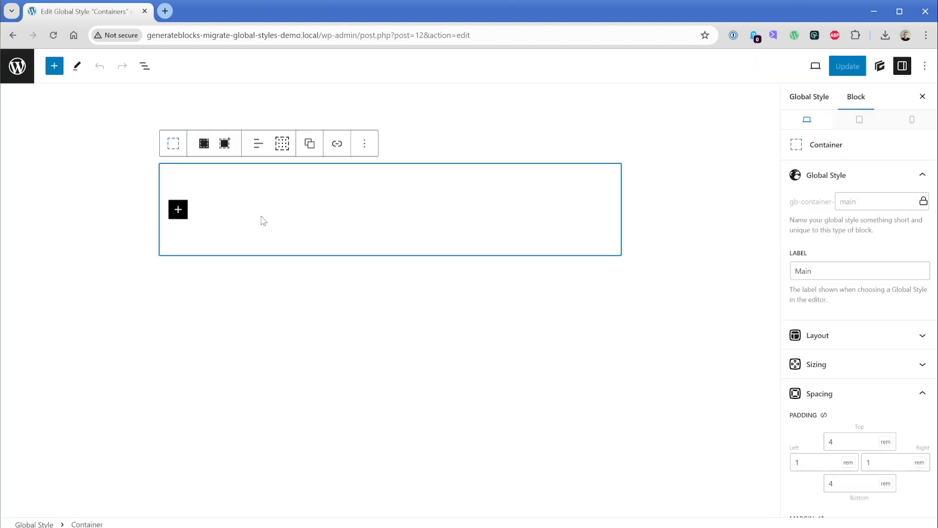
{"action": "scroll", "scroll_direction": "down", "scroll_amount": 3}
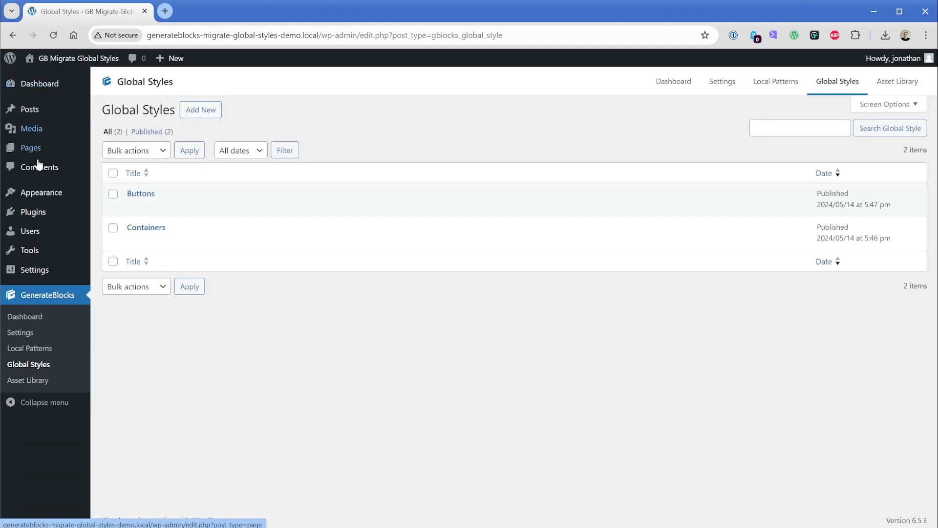
- Update GenerateBlocks Pro to 1.7.0 from Installed Plugins and activate it
{"action": "left_click", "coordinate": [33, 211]}
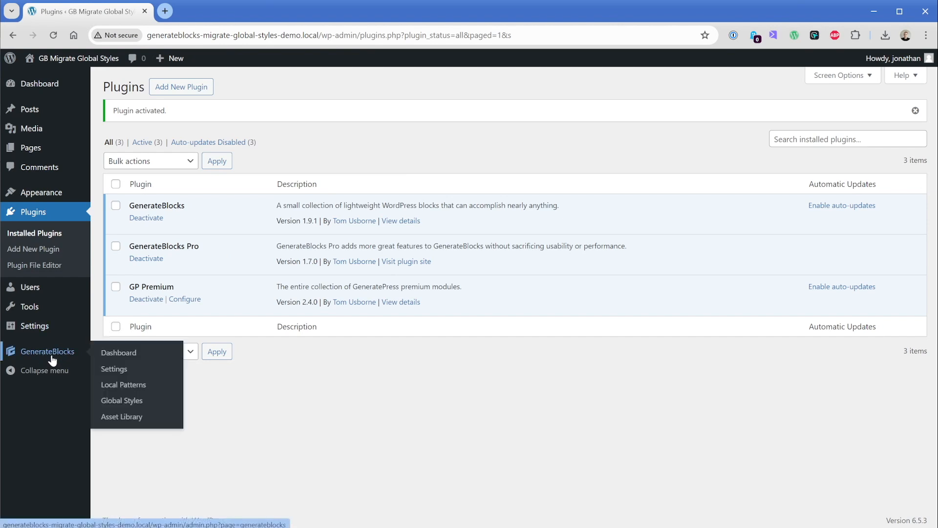
- Open the new Global Styles page and show its Legacy Global Styles (2) list
{"action": "left_click", "coordinate": [122, 400]}
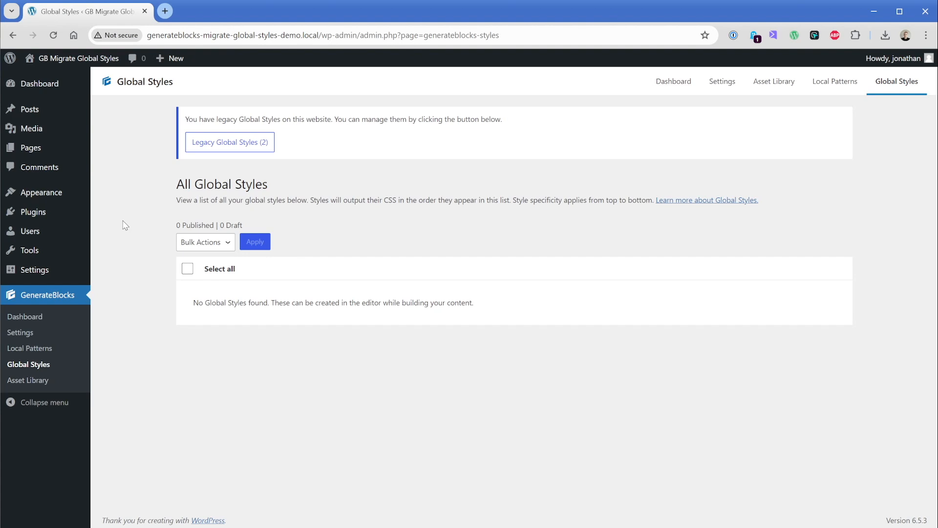
{"action": "mouse_move", "coordinate": [222, 301]}
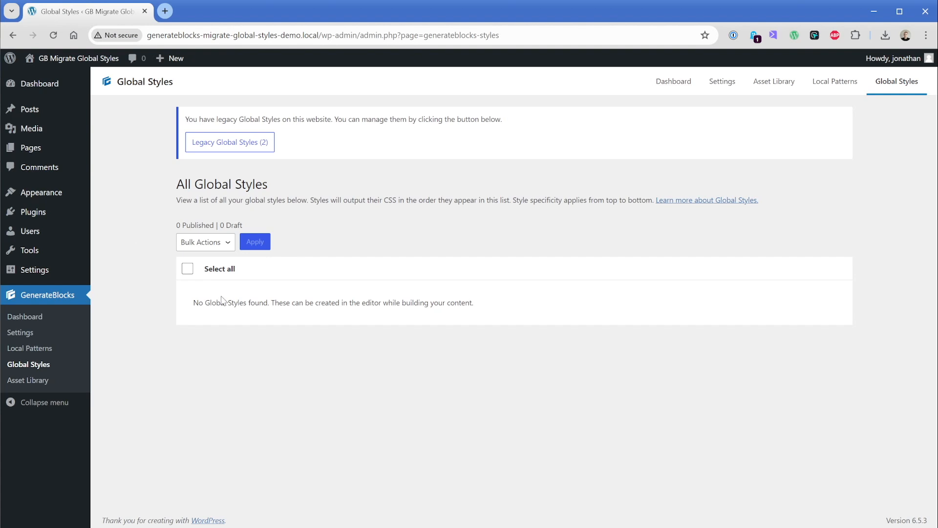
{"action": "mouse_move", "coordinate": [230, 142]}
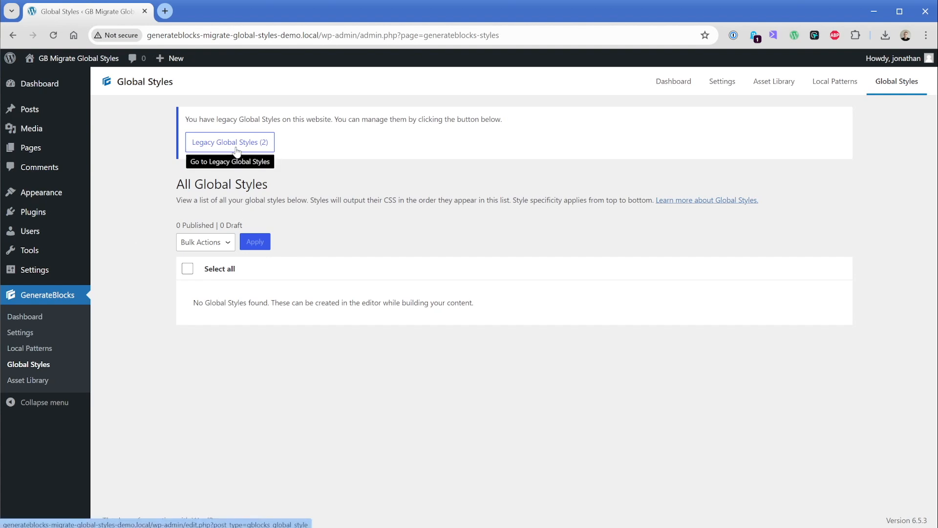
{"action": "left_click", "coordinate": [229, 142]}
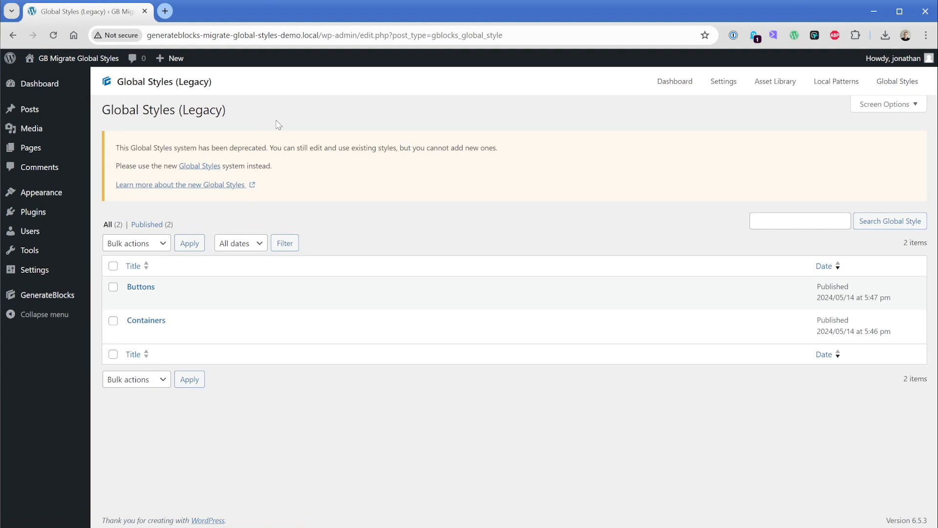
{"action": "mouse_move", "coordinate": [141, 287]}
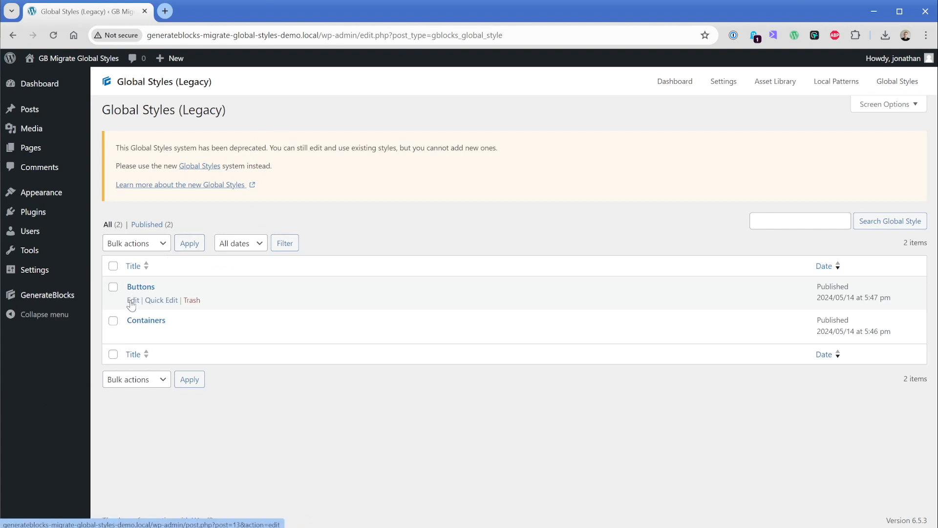
- Edit the legacy Buttons style, select its button, and focus the Add or Create Style field
{"action": "left_click", "coordinate": [132, 299]}
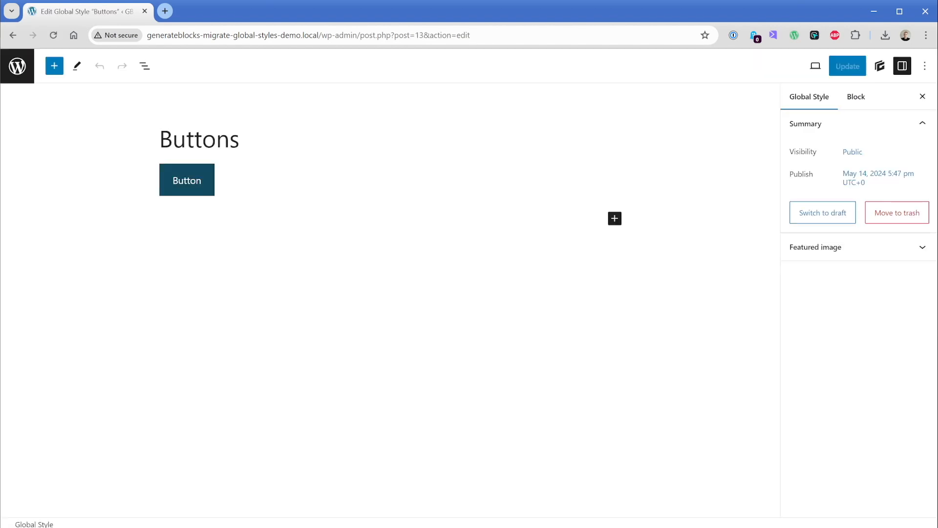
{"action": "left_click", "coordinate": [187, 180]}
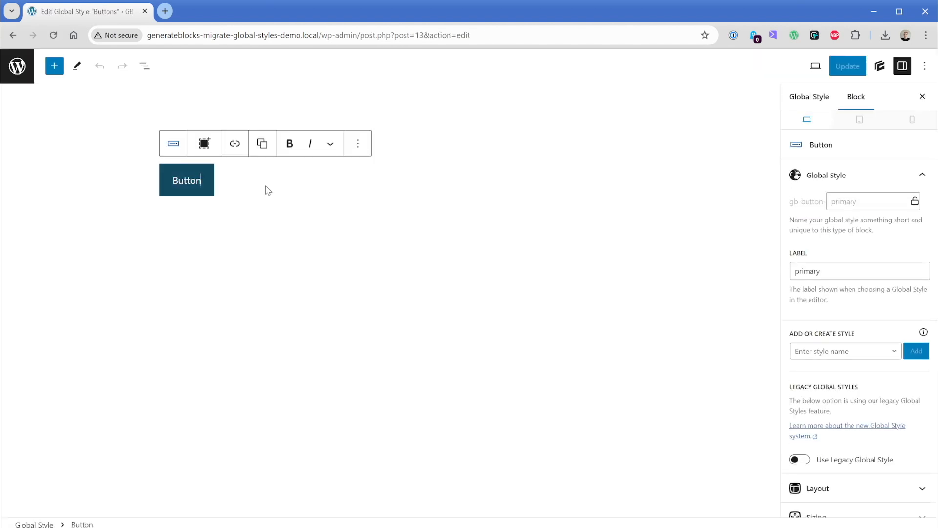
{"action": "mouse_move", "coordinate": [871, 206]}
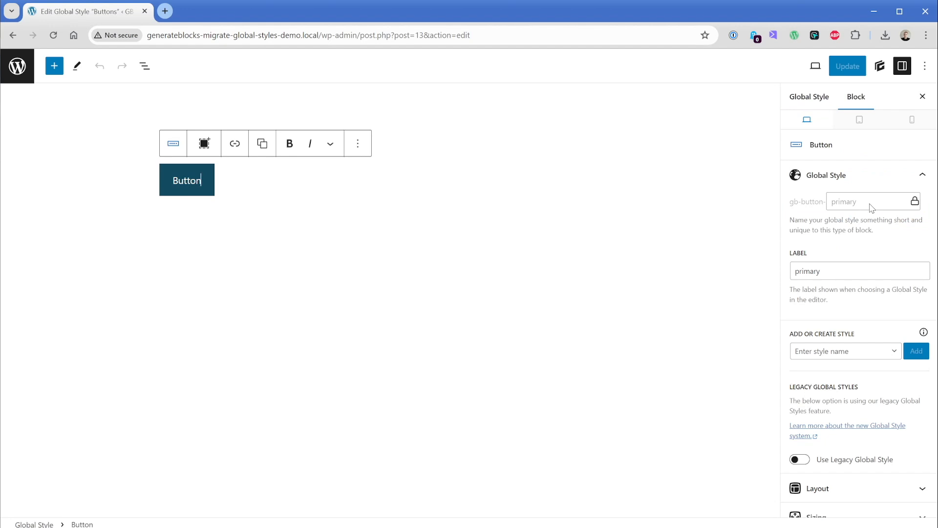
{"action": "mouse_move", "coordinate": [858, 358]}
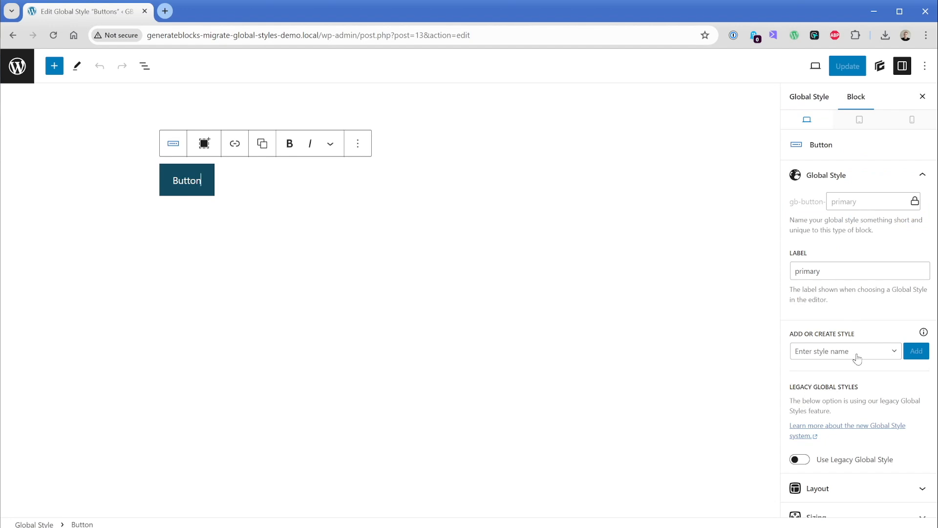
{"action": "left_click", "coordinate": [843, 351]}
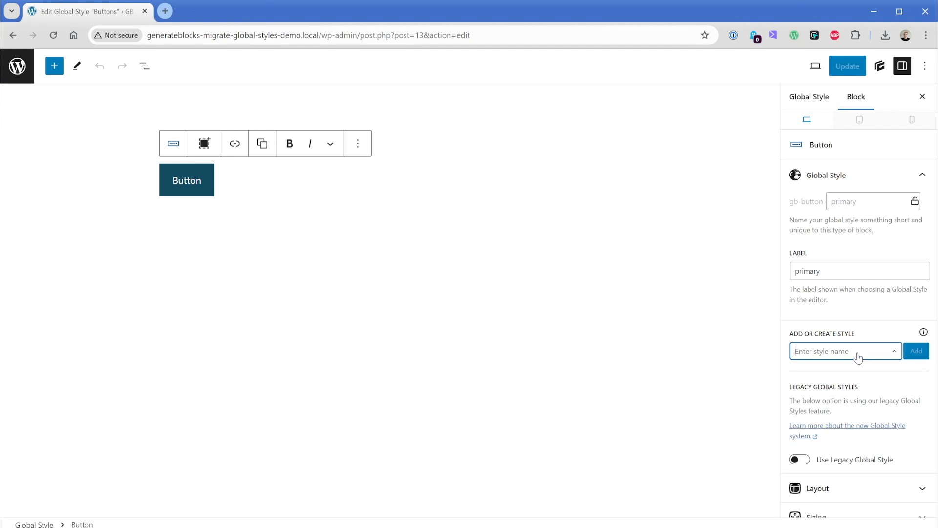
- Enter 'abc-button' as the new style name and create it
{"action": "type", "text": "abc-"}
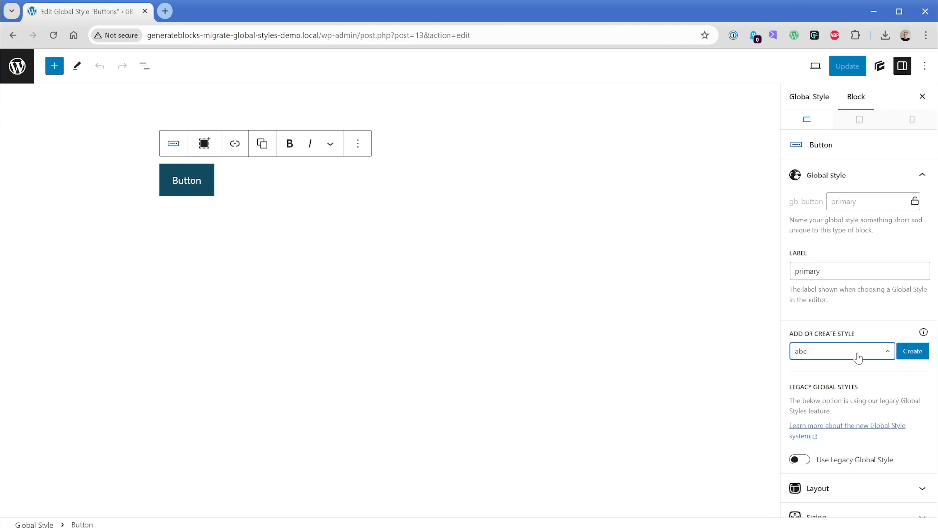
{"action": "type", "text": "container"}
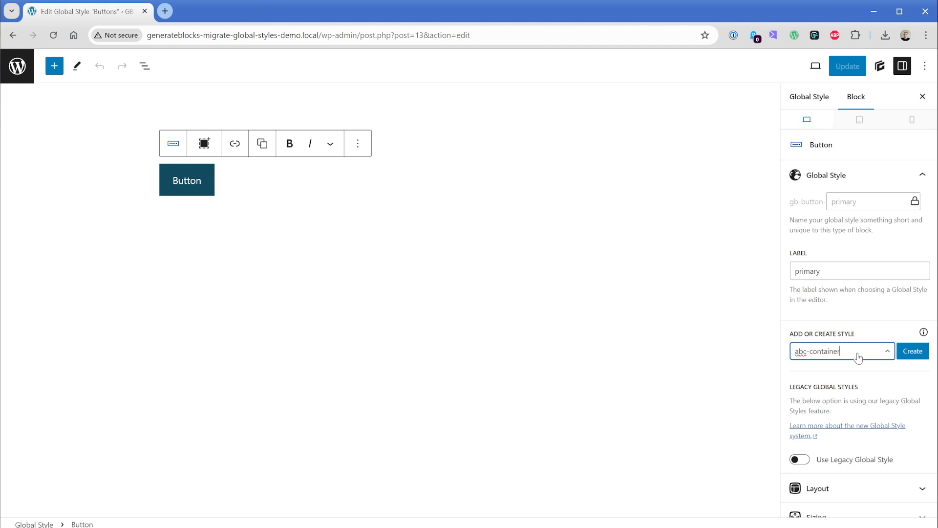
{"action": "type", "text": "abc-button"}
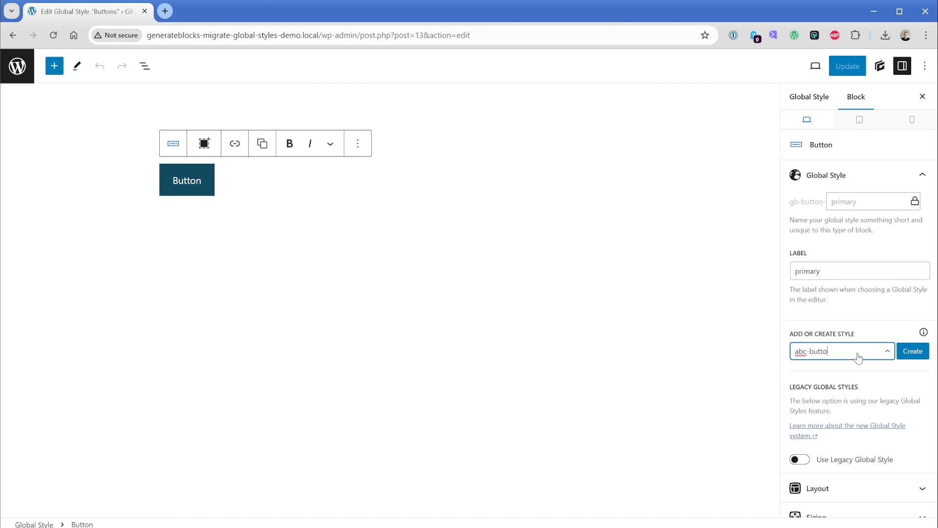
{"action": "type", "text": "n"}
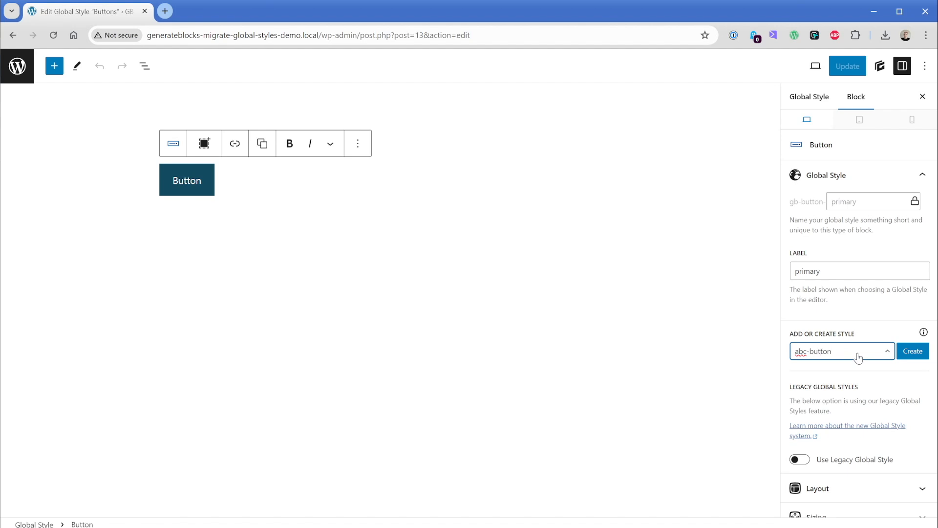
{"action": "left_click", "coordinate": [913, 351]}
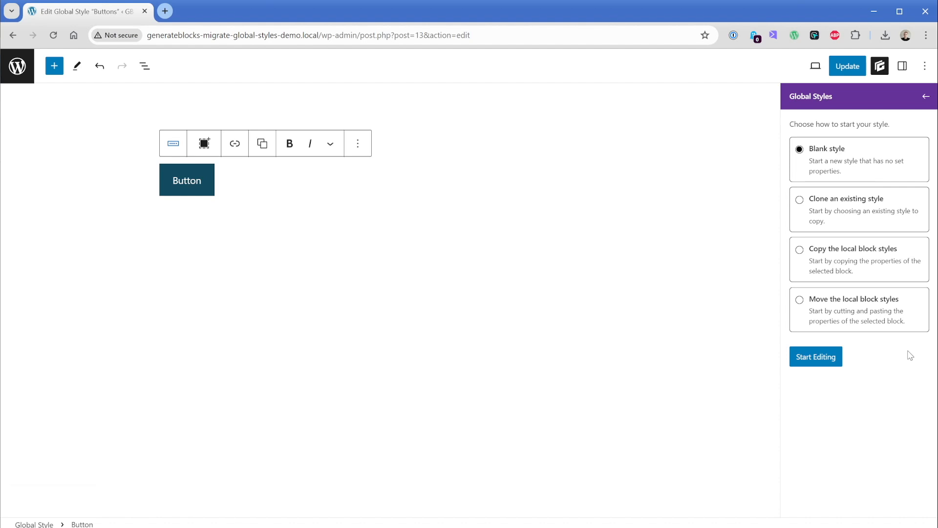
- Start the abc-button style by copying the button's local styles and show Spacing
{"action": "left_click", "coordinate": [800, 250]}
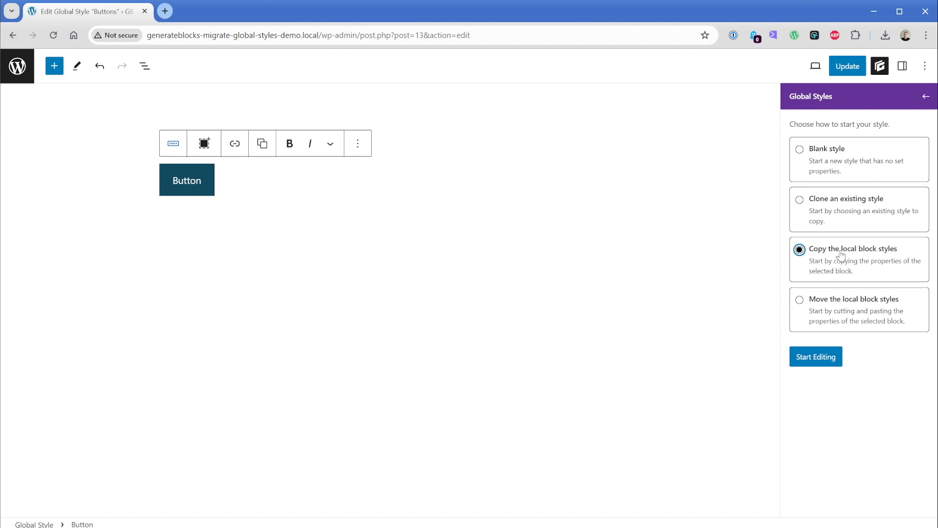
{"action": "mouse_move", "coordinate": [815, 356]}
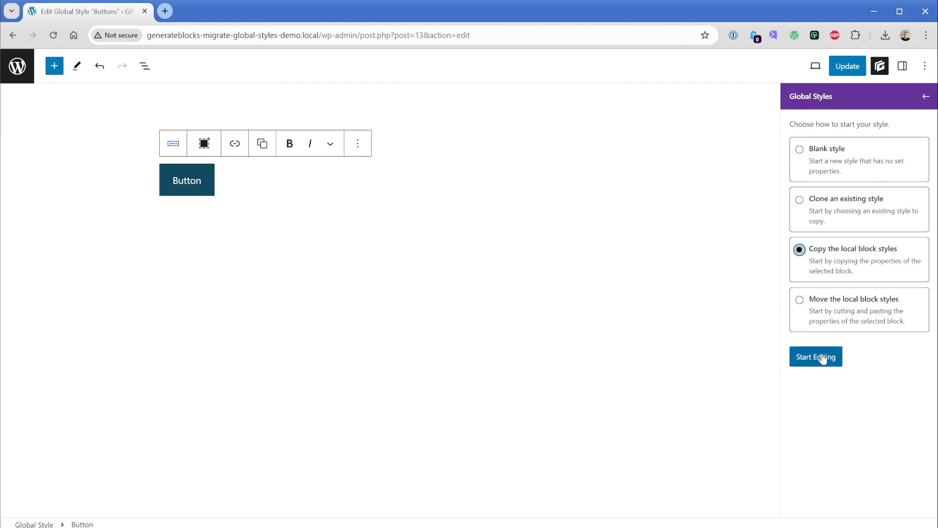
{"action": "left_click", "coordinate": [816, 357]}
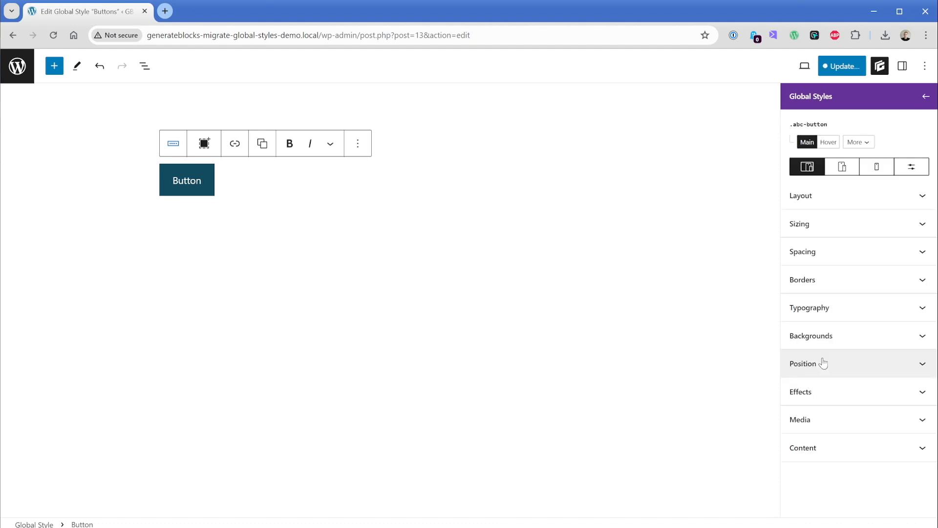
{"action": "left_click", "coordinate": [859, 251]}
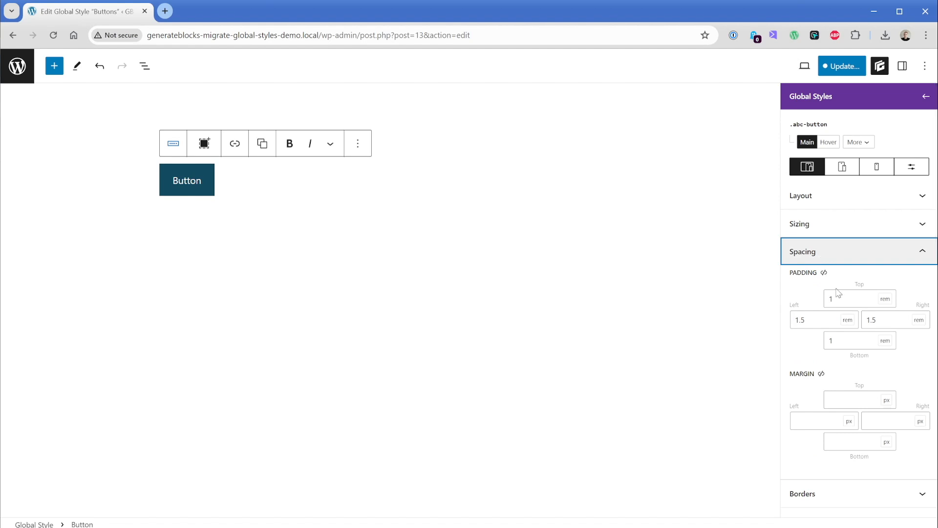
- Set padding to 1rem top/bottom and 1.5rem left/right, and check the dark background colour
{"action": "left_click", "coordinate": [859, 340]}
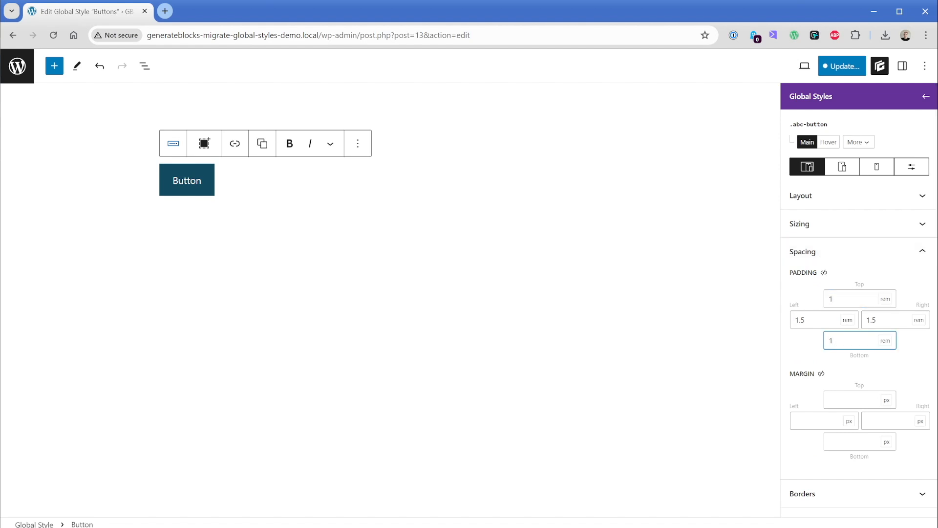
{"action": "left_click", "coordinate": [892, 319]}
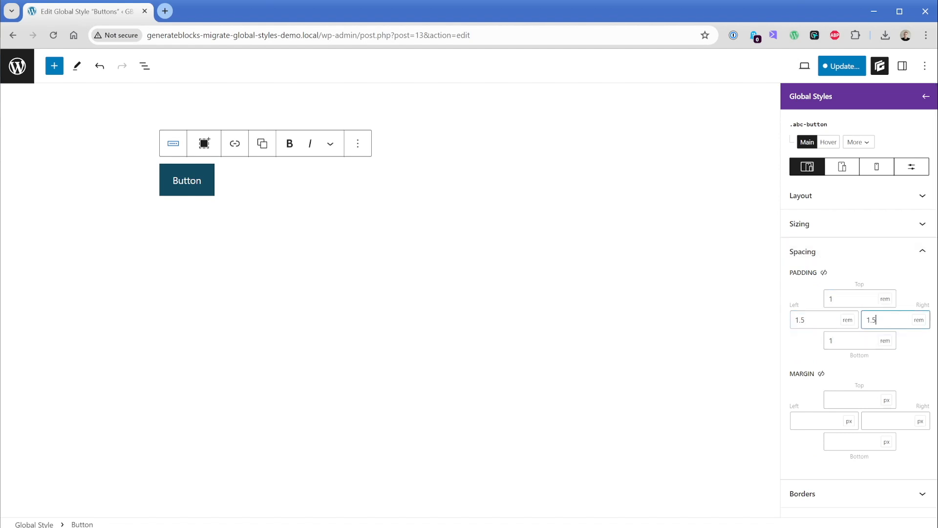
{"action": "scroll", "scroll_direction": "down", "scroll_amount": 3}
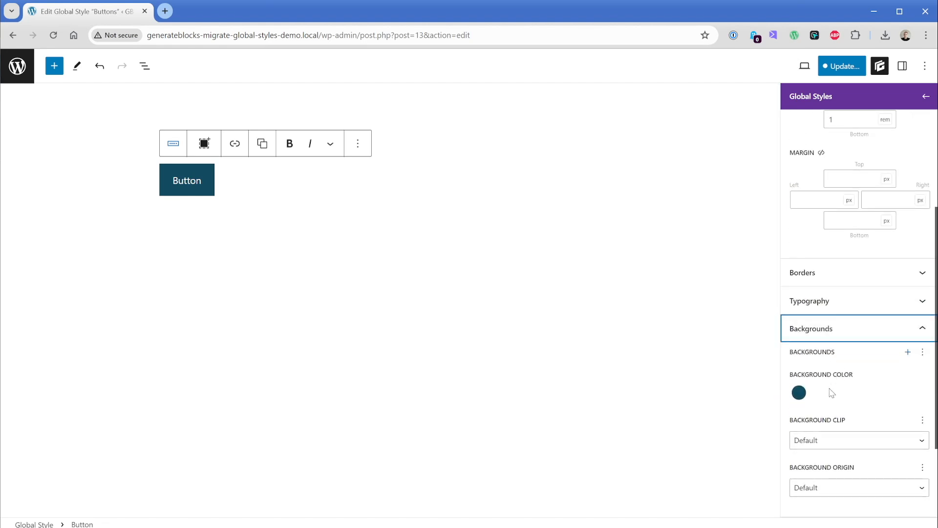
{"action": "left_click", "coordinate": [800, 392]}
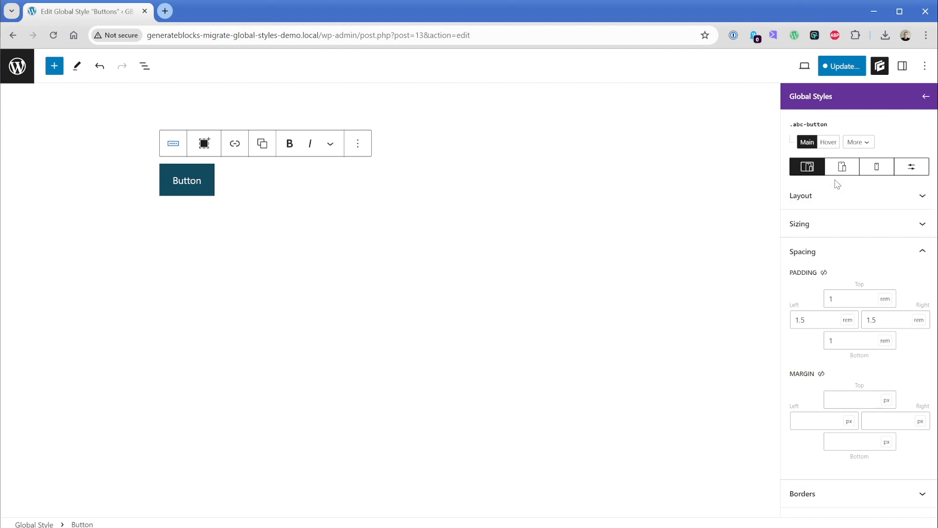
{"action": "mouse_move", "coordinate": [829, 142]}
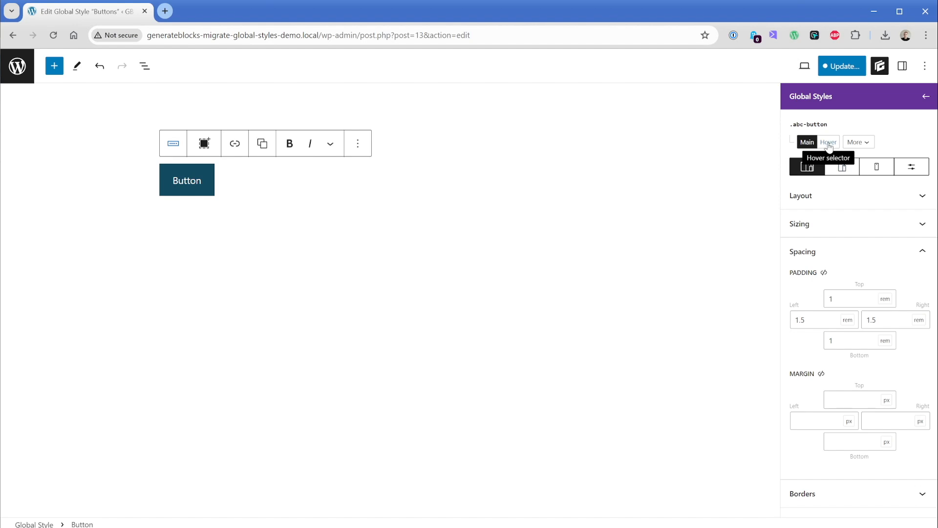
- Switch to the Hover selector and view the lighter blue hover background colour
{"action": "scroll", "scroll_direction": "down", "scroll_amount": 3}
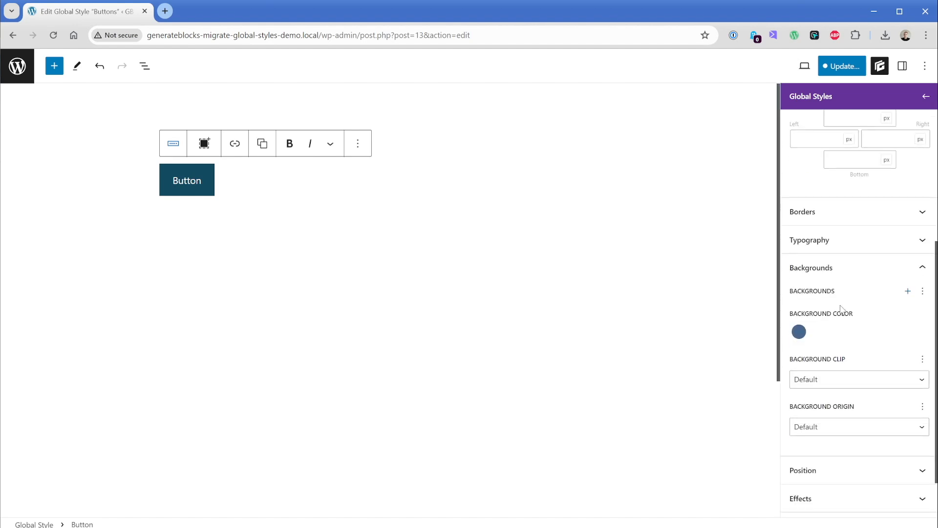
{"action": "left_click", "coordinate": [798, 333]}
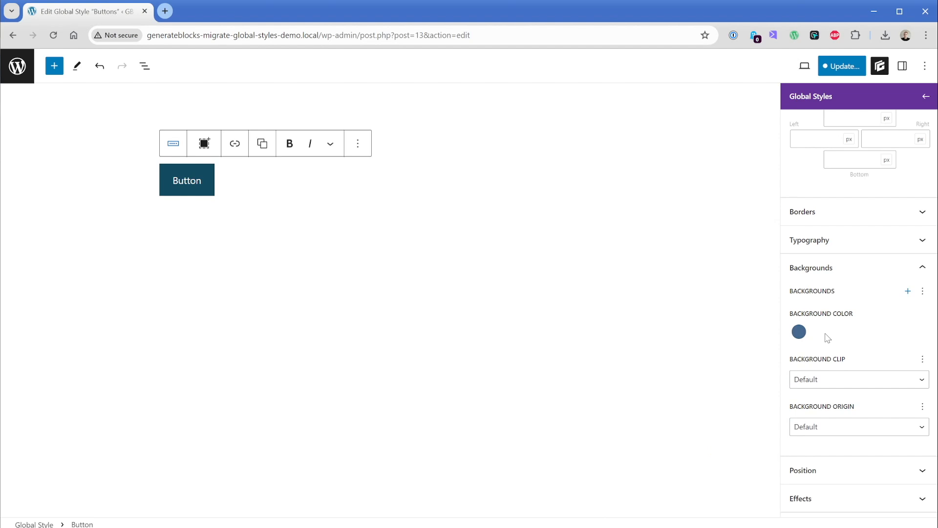
{"action": "mouse_move", "coordinate": [799, 340]}
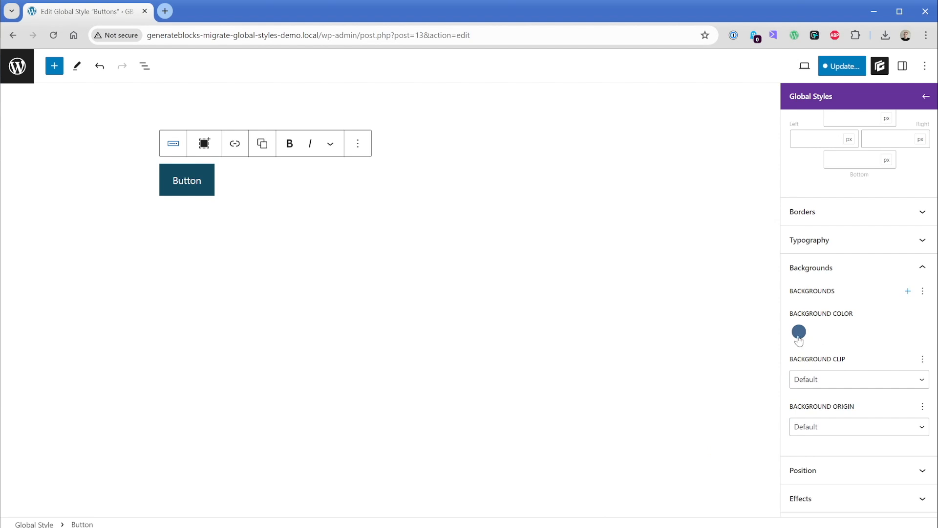
{"action": "mouse_move", "coordinate": [826, 336]}
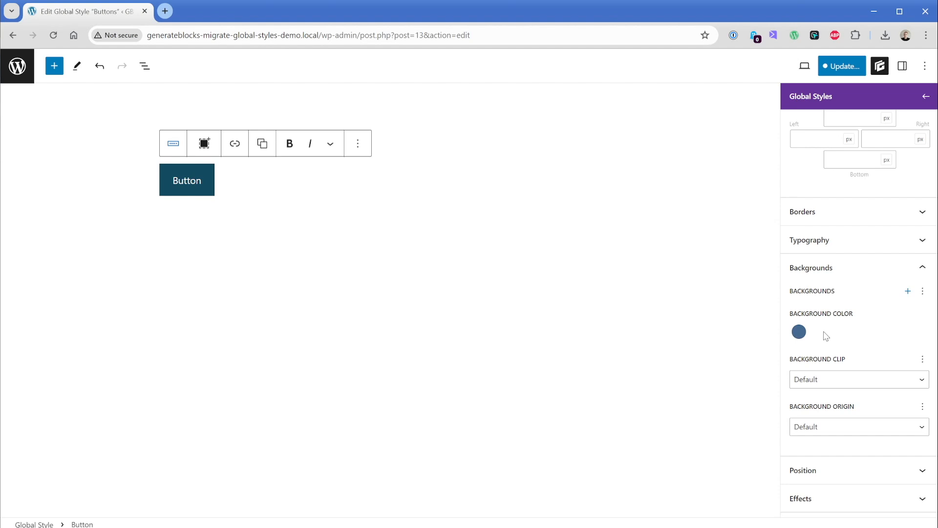
- Update to save the new .abc-button style and the legacy Buttons style
{"action": "left_click", "coordinate": [842, 66]}
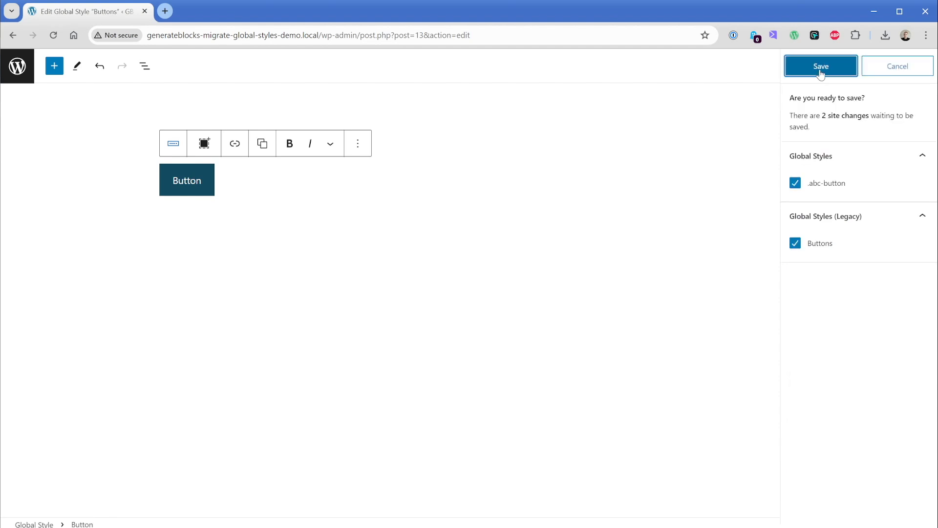
{"action": "mouse_move", "coordinate": [827, 187]}
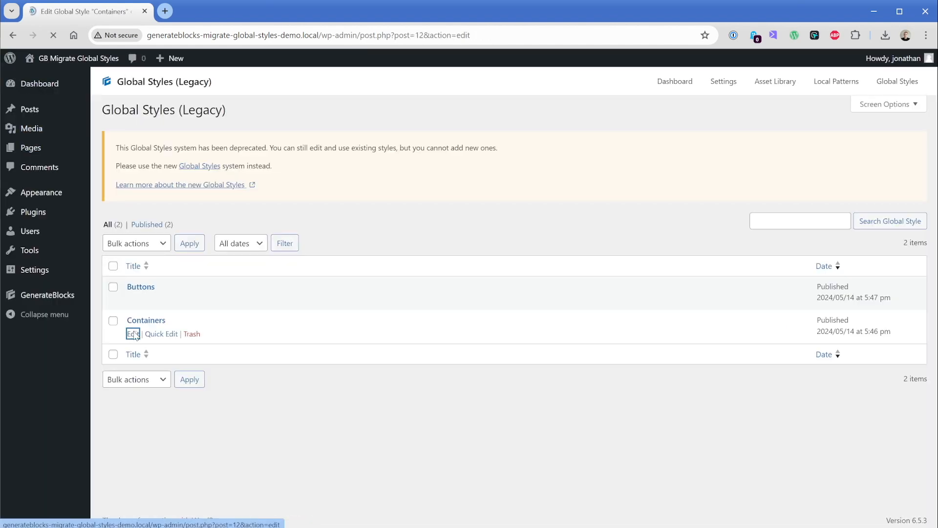
- Create .abc-container from the container's local 4rem/1rem padding, save it, and open Pages
{"action": "left_click", "coordinate": [132, 333]}
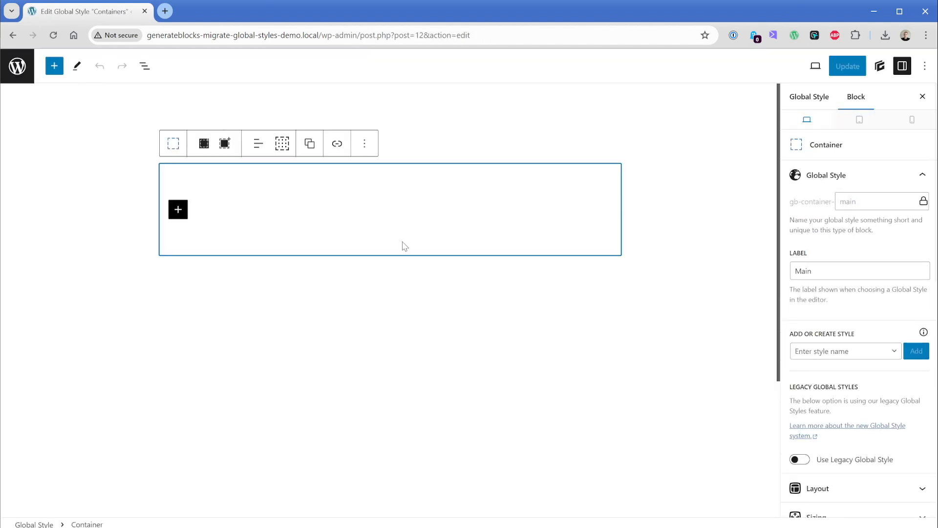
{"action": "left_click", "coordinate": [841, 351]}
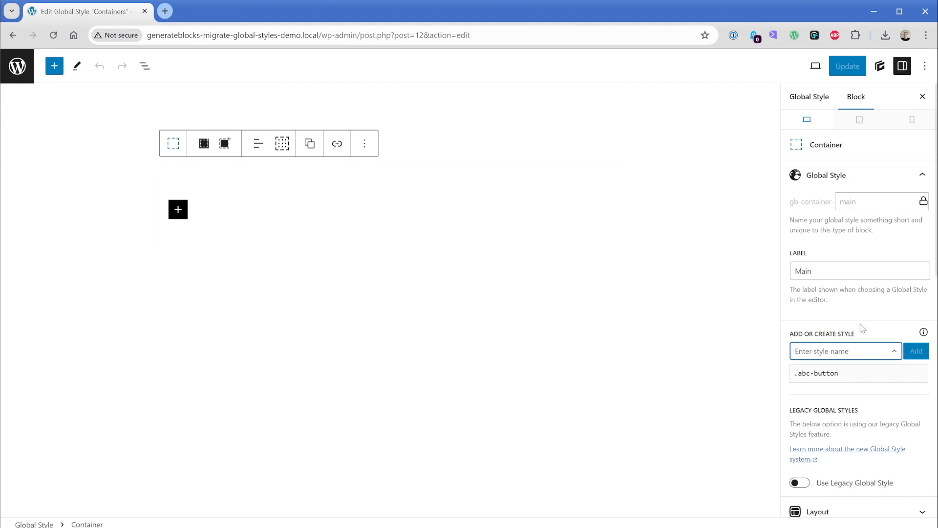
{"action": "type", "text": "abc-container"}
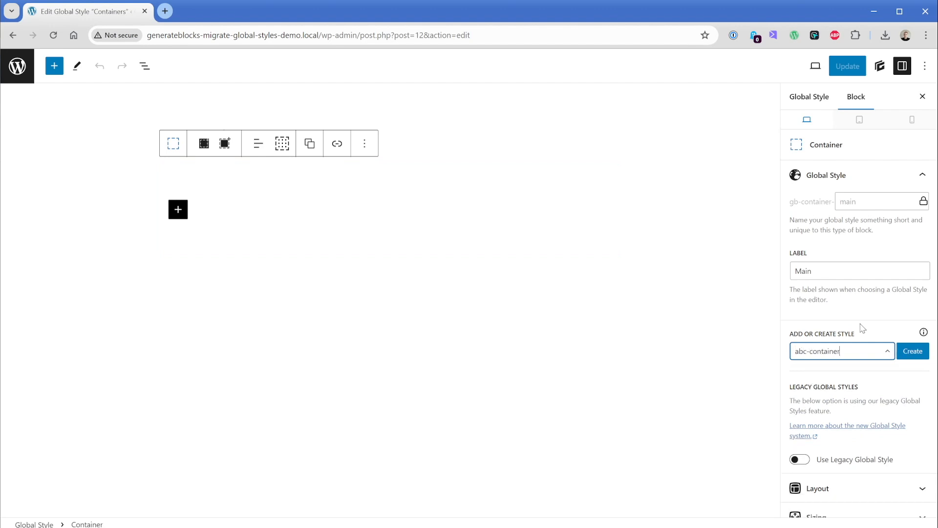
{"action": "left_click", "coordinate": [912, 352]}
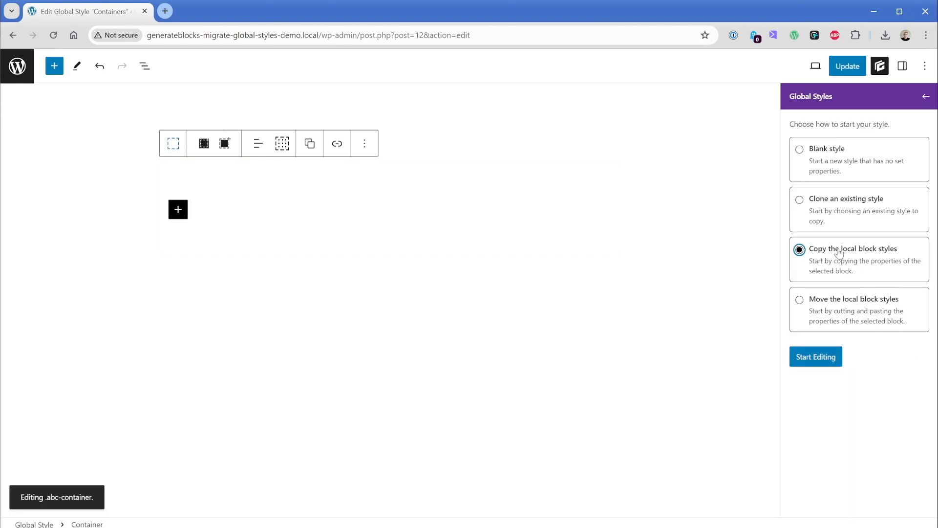
{"action": "left_click", "coordinate": [816, 356]}
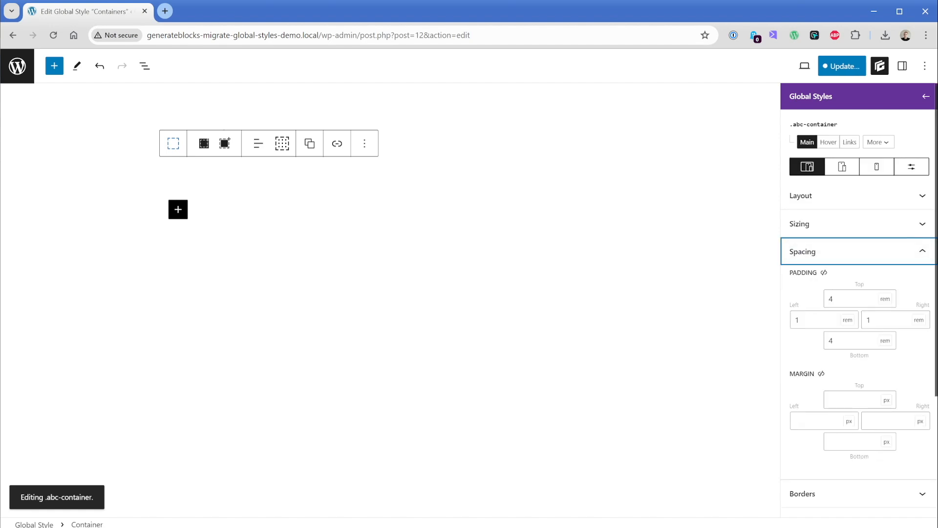
{"action": "left_click", "coordinate": [824, 320]}
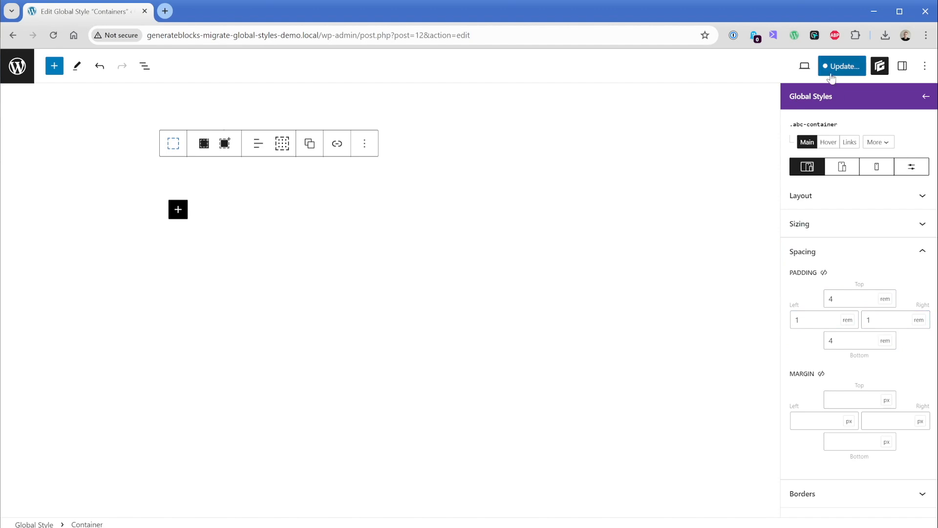
{"action": "left_click", "coordinate": [842, 66]}
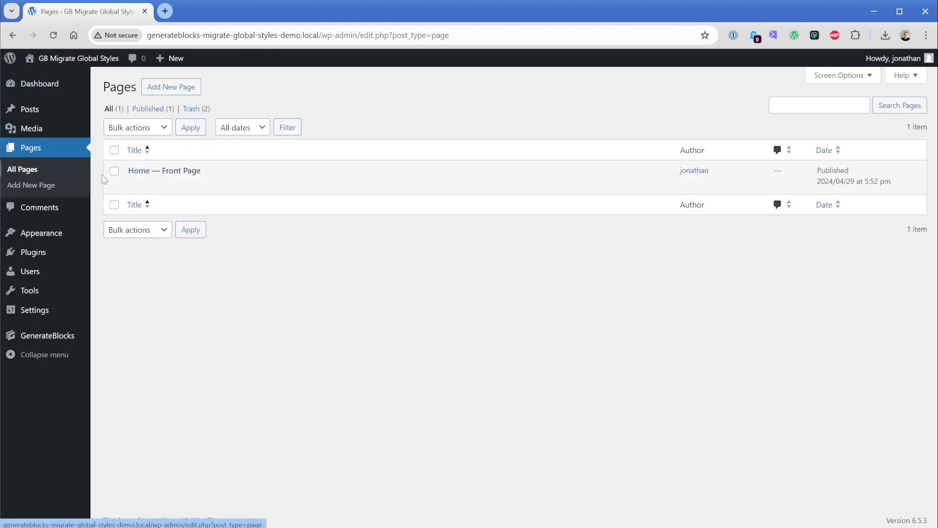
- Open the Home page and apply the .abc-button global style to its Button block
{"action": "left_click", "coordinate": [138, 171]}
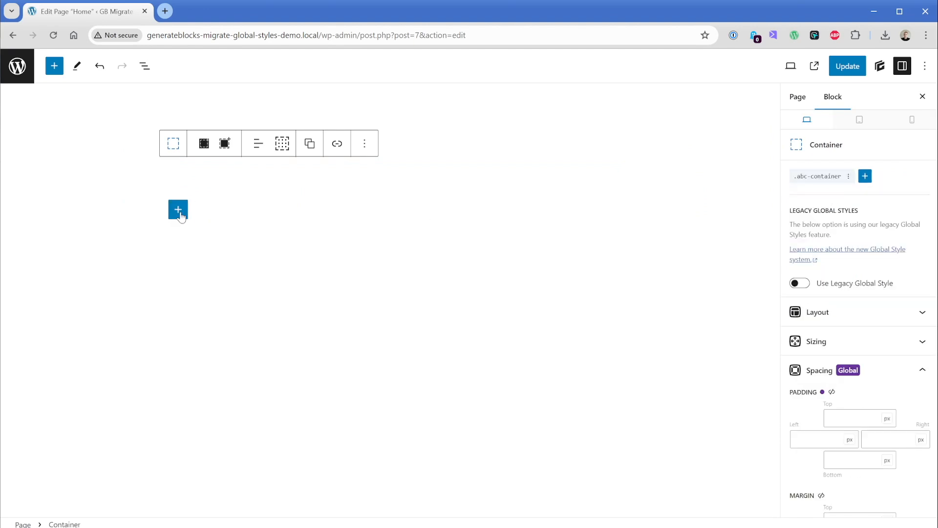
{"action": "left_click", "coordinate": [178, 211]}
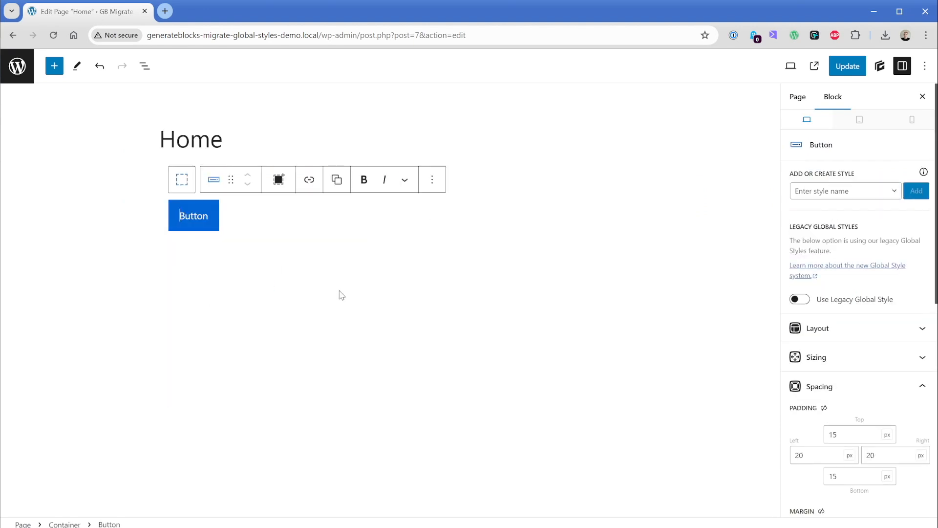
{"action": "left_click", "coordinate": [844, 190]}
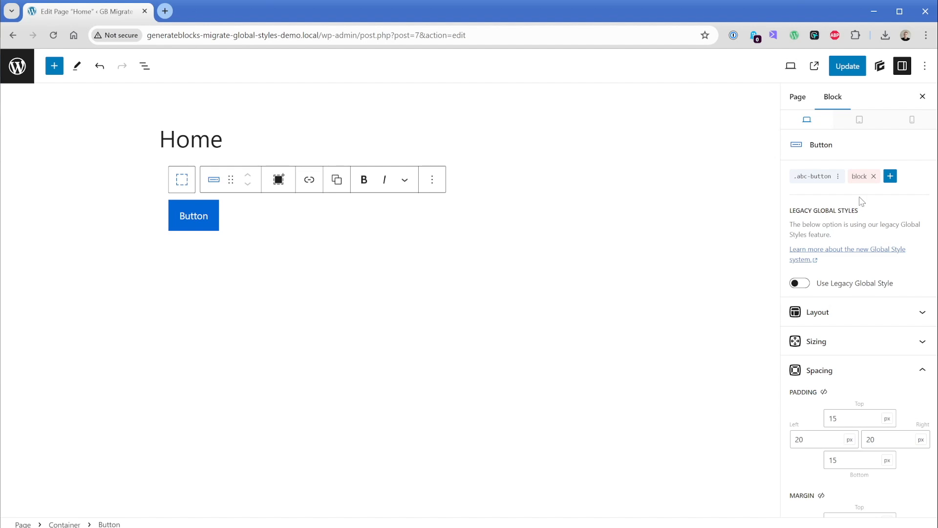
{"action": "mouse_move", "coordinate": [875, 176]}
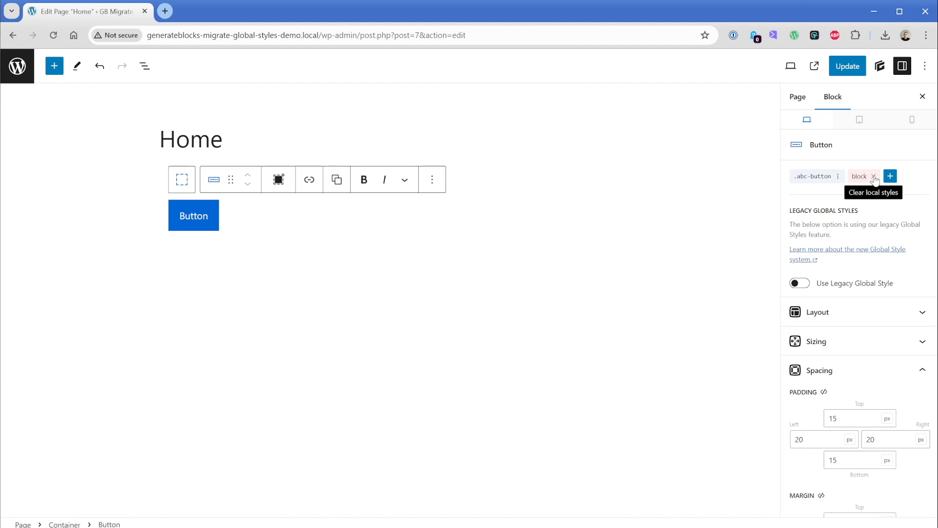
- Clear the button's local styles so only .abc-button applies, and update the Home page
{"action": "left_click", "coordinate": [874, 176]}
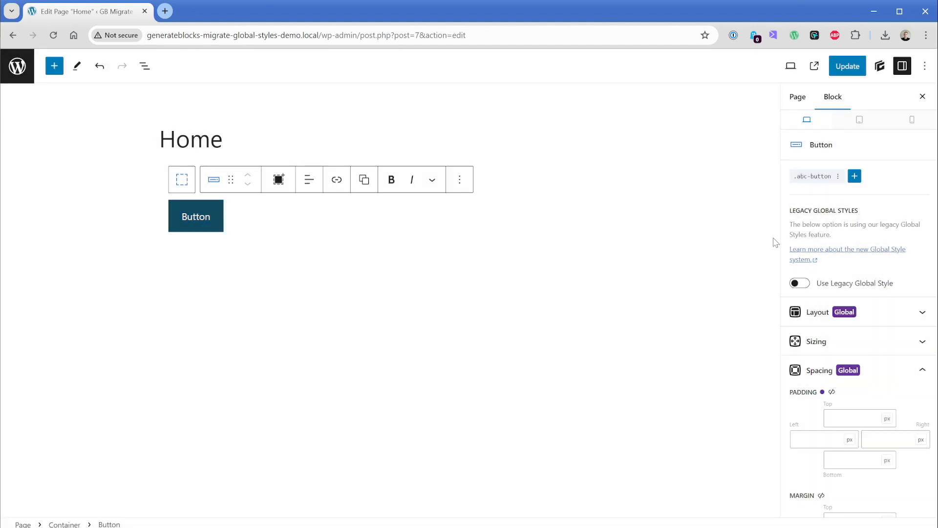
{"action": "mouse_move", "coordinate": [813, 176]}
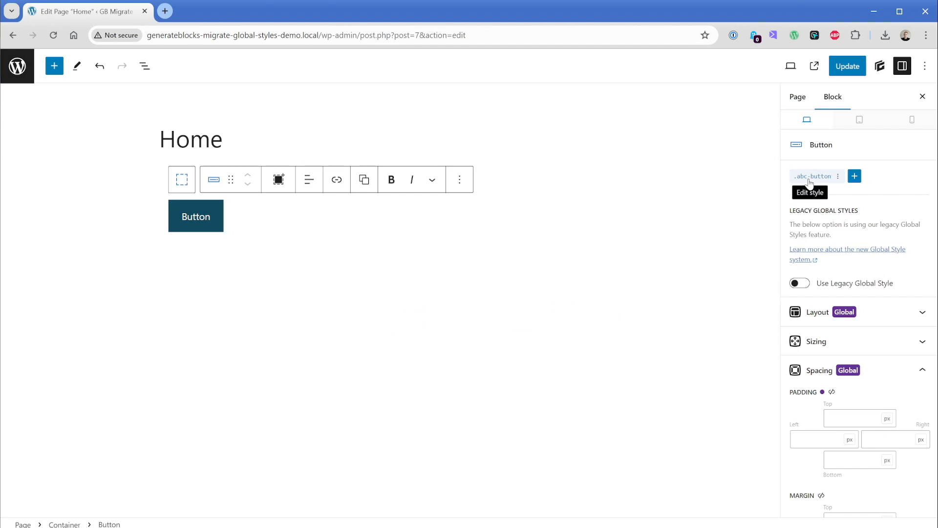
{"action": "mouse_move", "coordinate": [195, 216]}
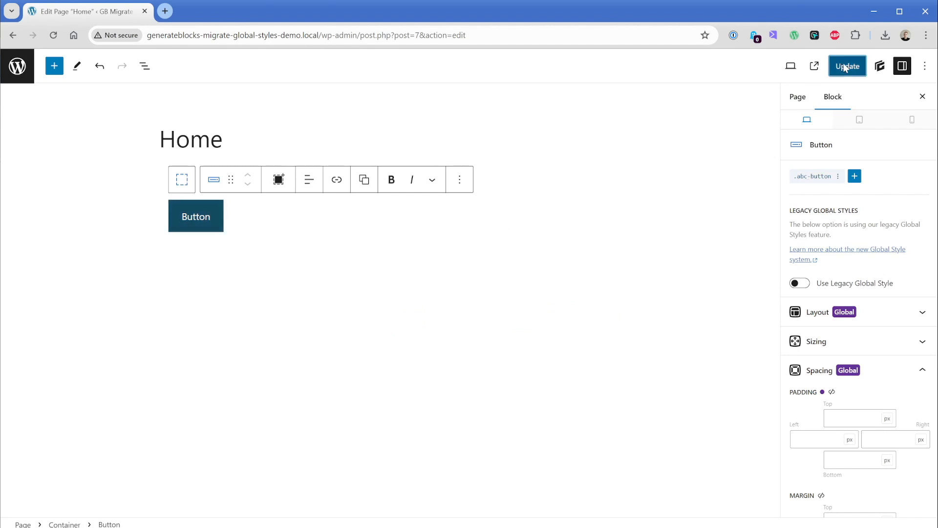
{"action": "left_click", "coordinate": [847, 66]}
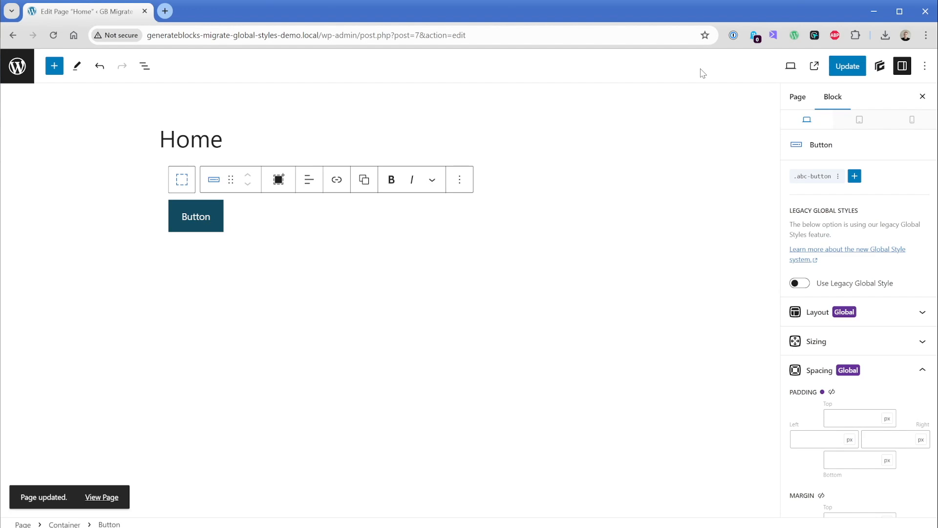
{"action": "mouse_move", "coordinate": [151, 93]}
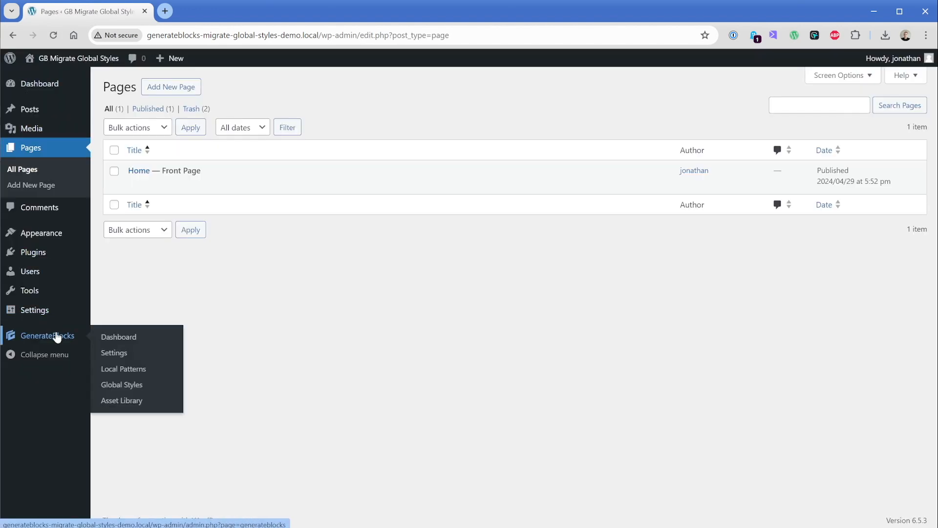
- View the Global Styles list with .abc-button and .abc-container, then return to the Home page
{"action": "left_click", "coordinate": [122, 384]}
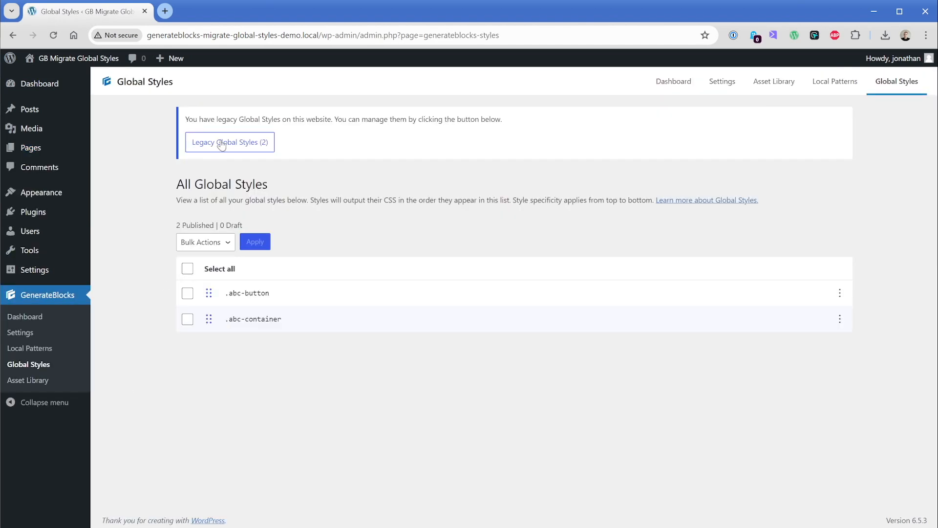
{"action": "left_click", "coordinate": [229, 142]}
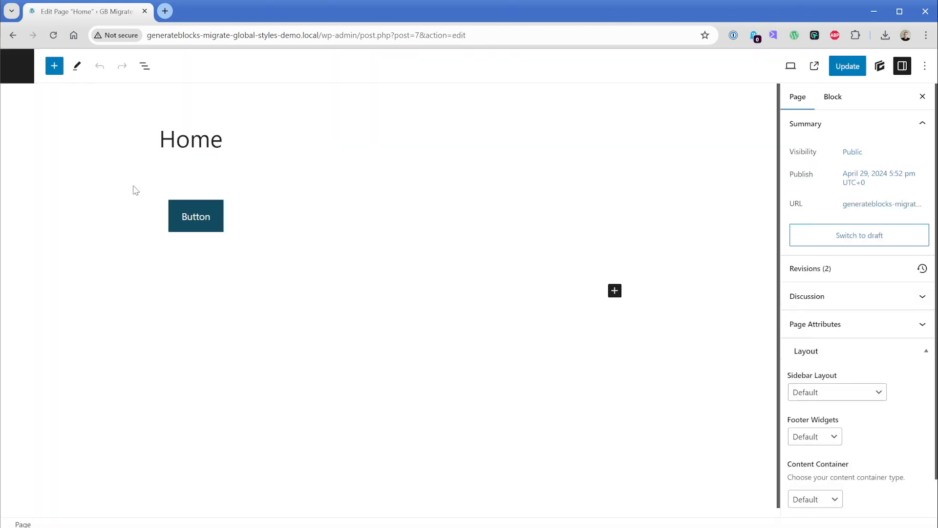
- Select the Home page button and open its .abc-button style for editing
{"action": "left_click", "coordinate": [195, 216]}
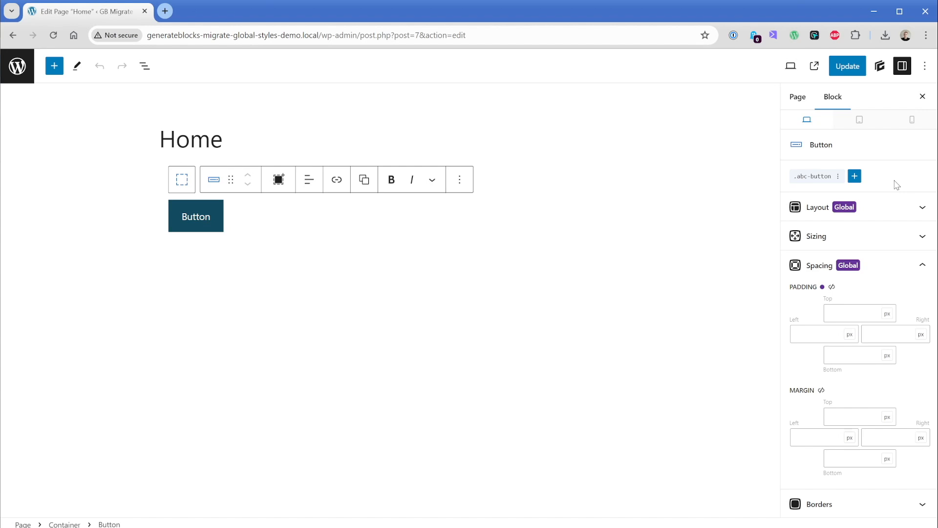
{"action": "left_click", "coordinate": [880, 66]}
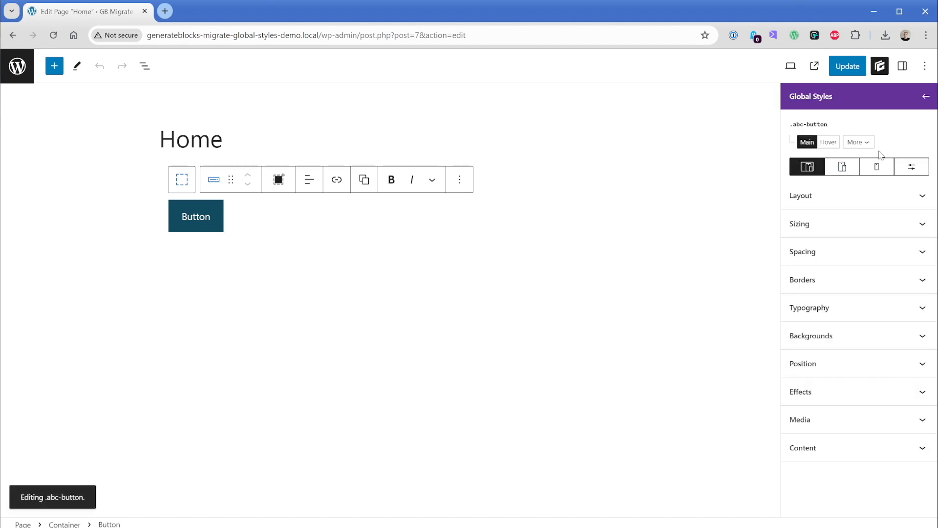